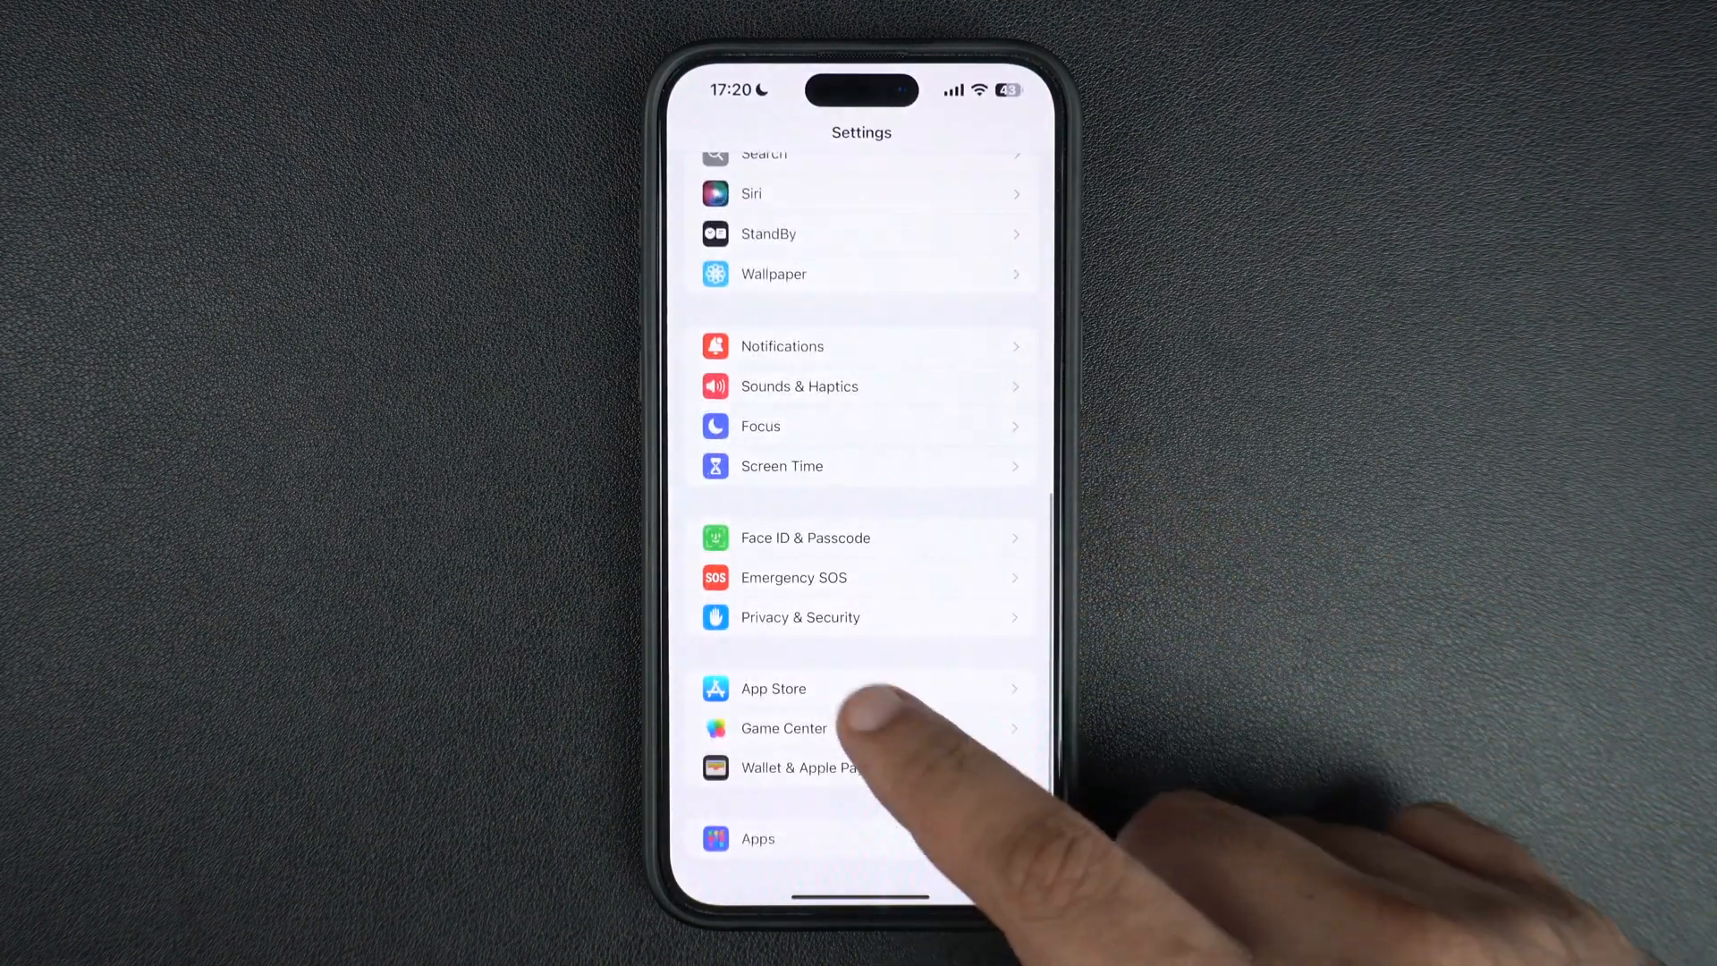
- Open the App Store page in Settings to reach its automatic download options
click(773, 689)
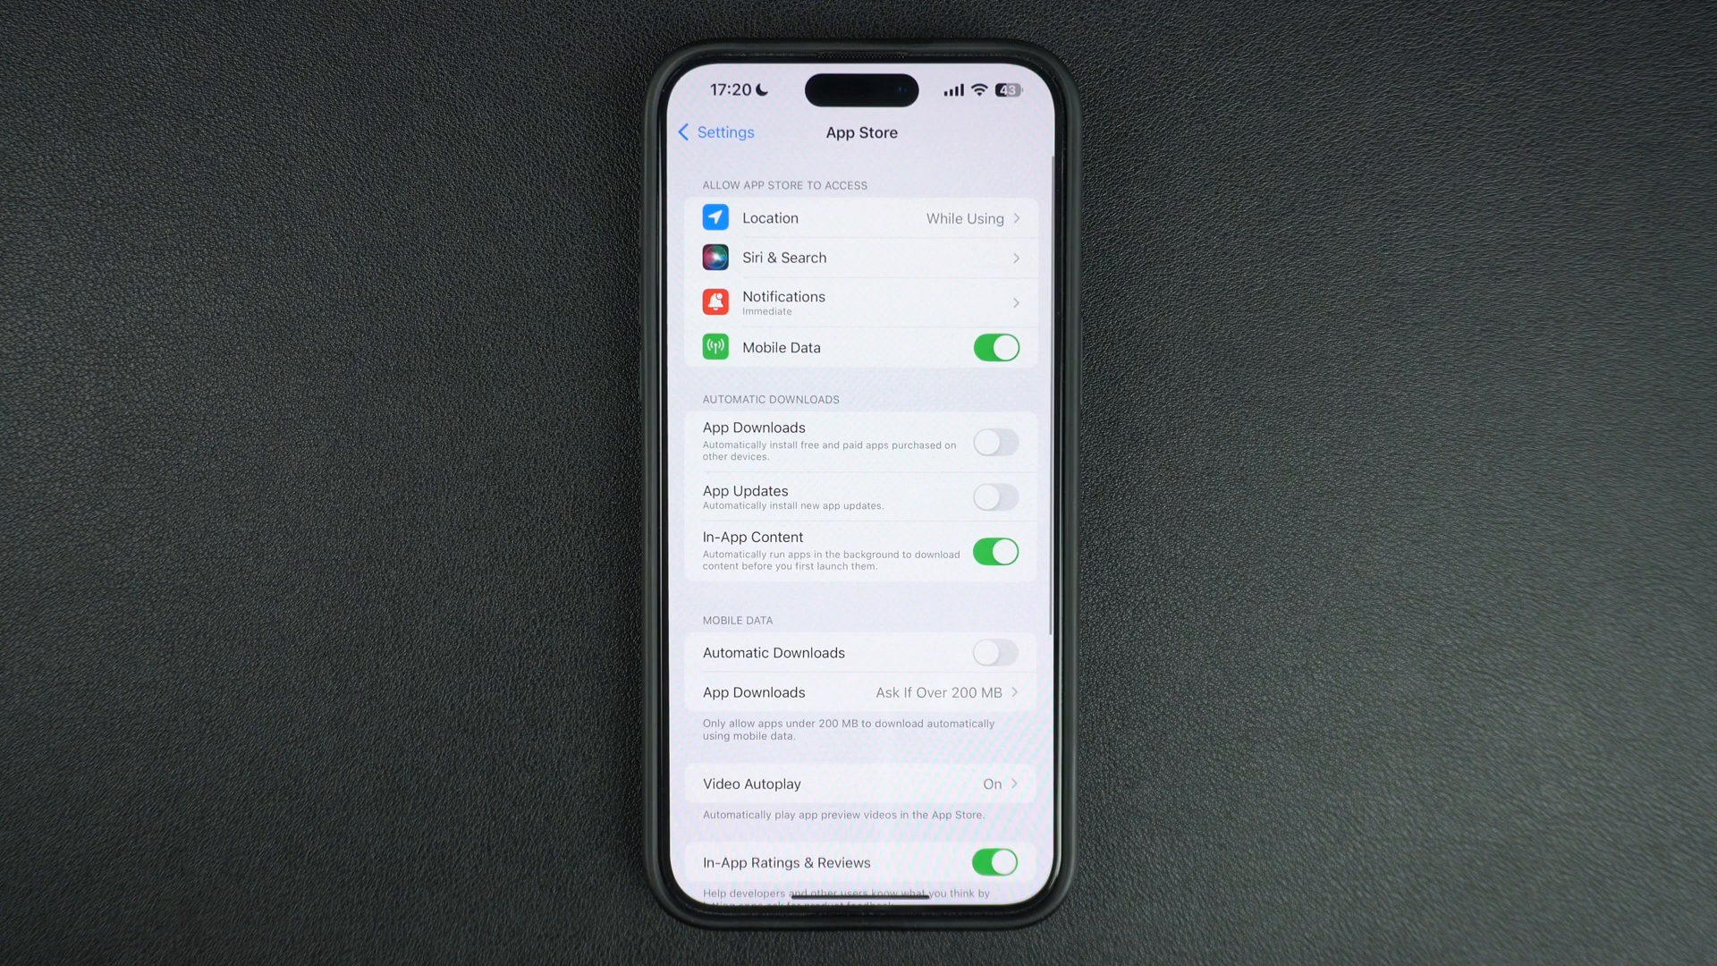
click(996, 496)
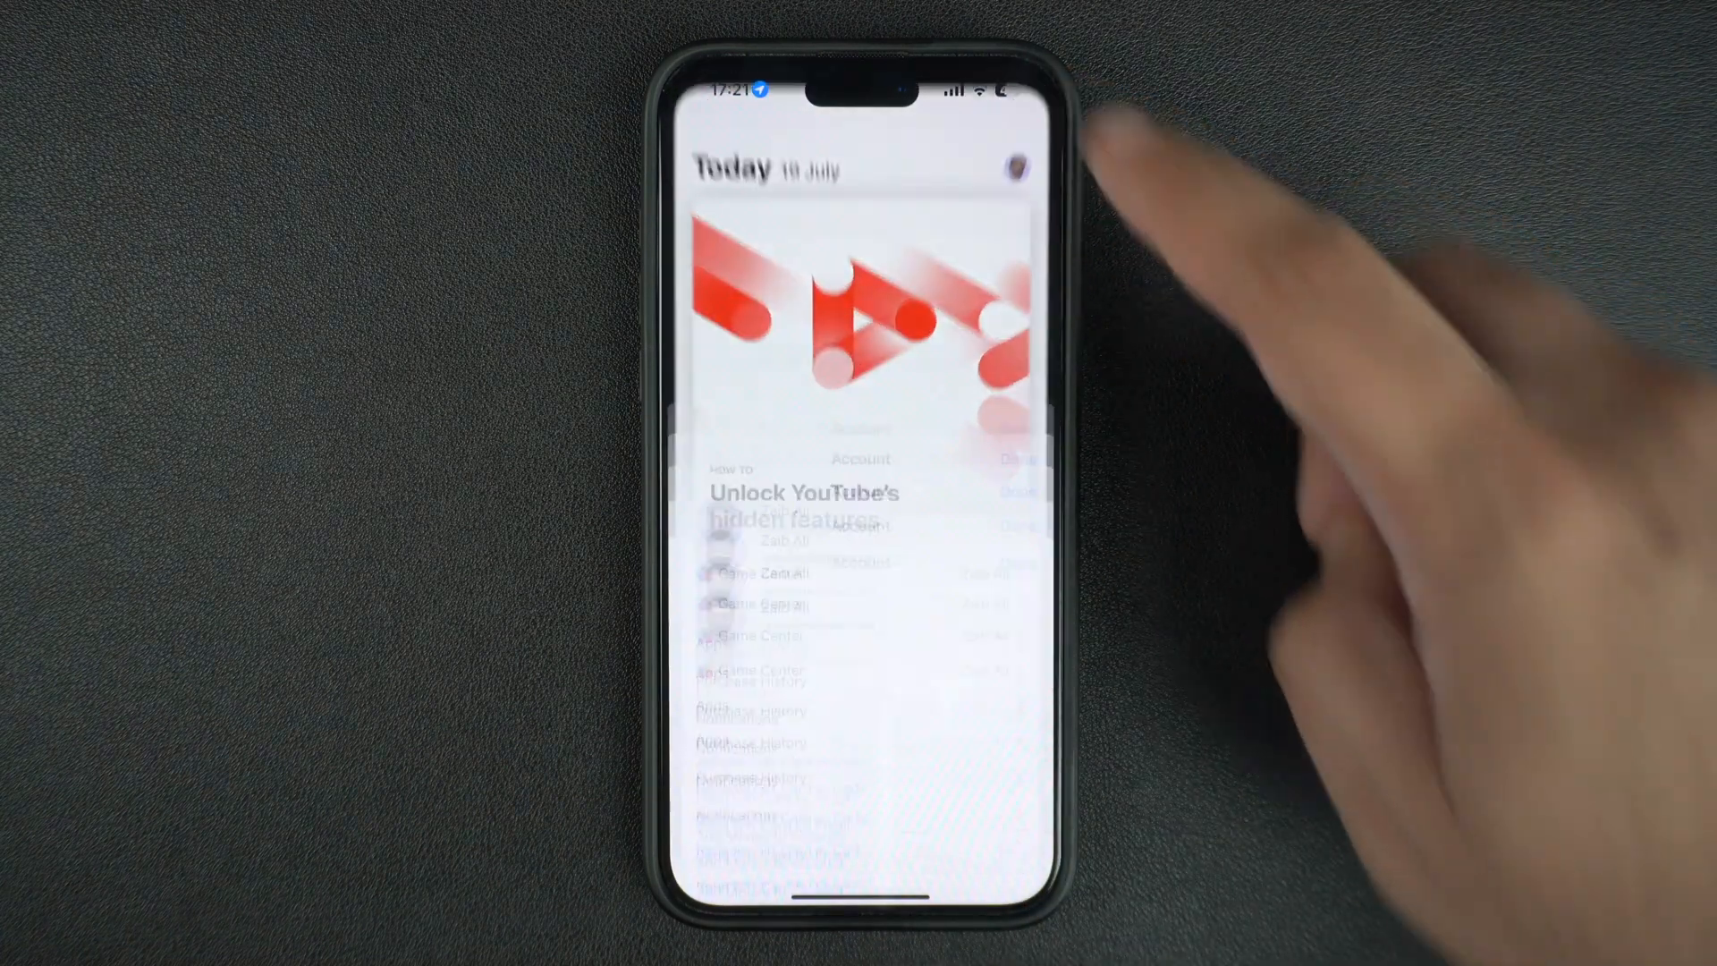
- Open the App Store account page showing 14 apps waiting for automatic updates
click(1016, 163)
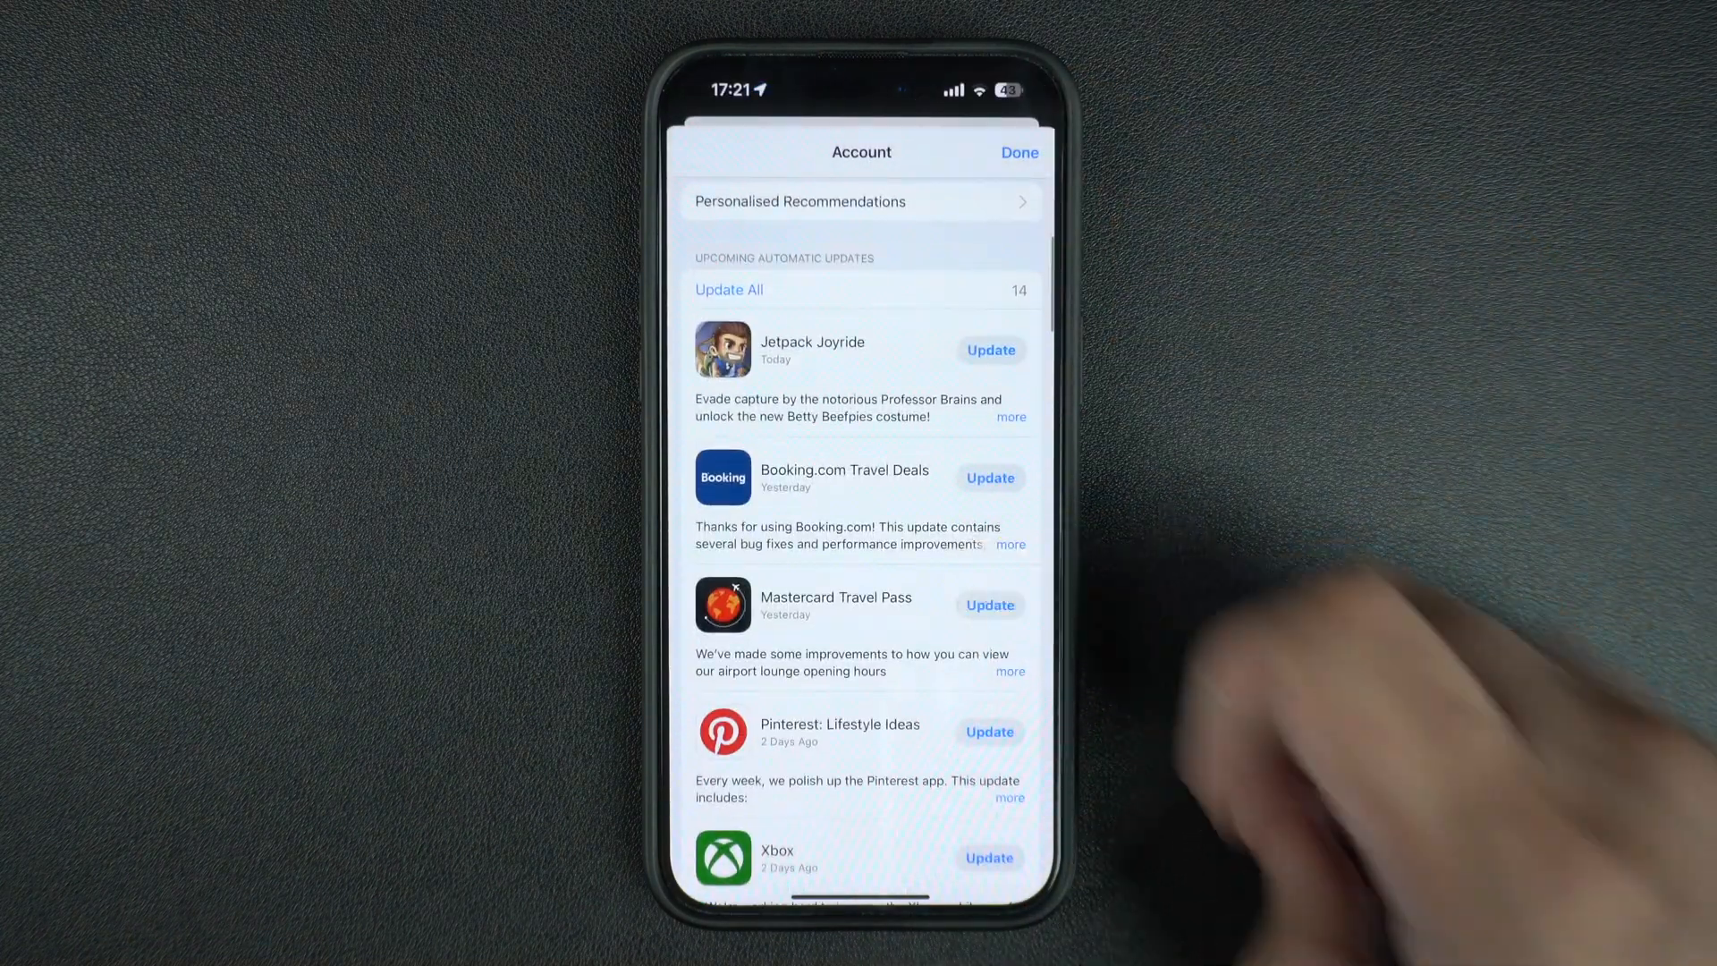